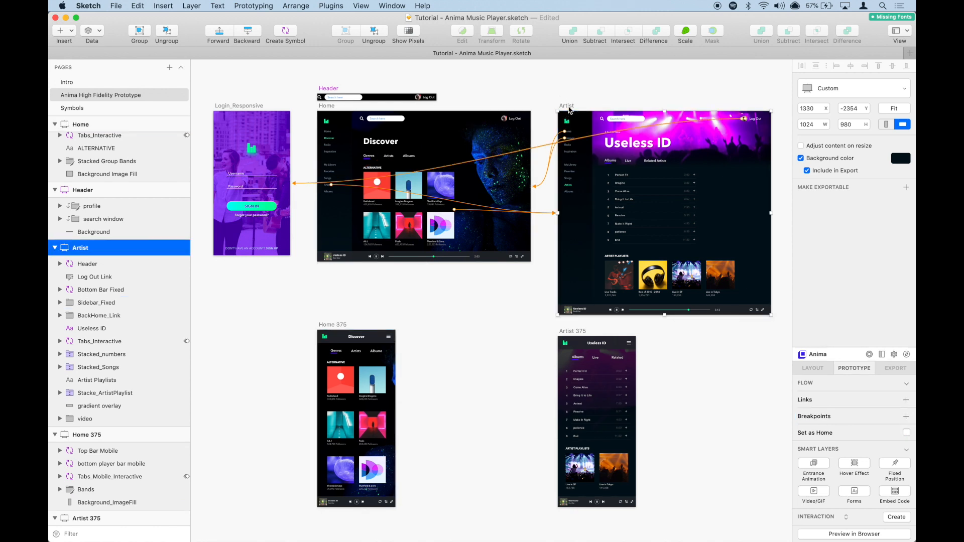
pyautogui.moveTo(849, 379)
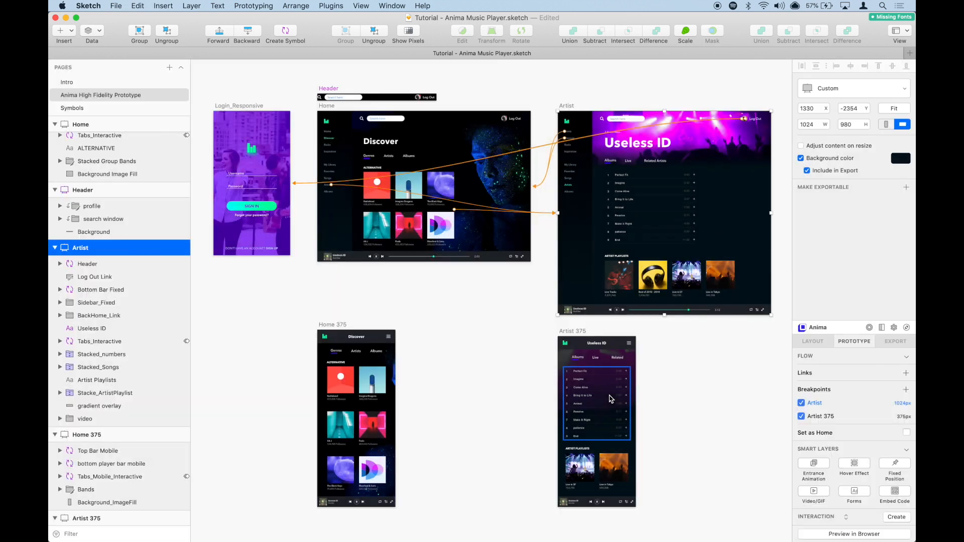
# Add Artist (1024px) and Artist 375 (375px) as breakpoints in the Anima Prototype panel.
pyautogui.click(110, 476)
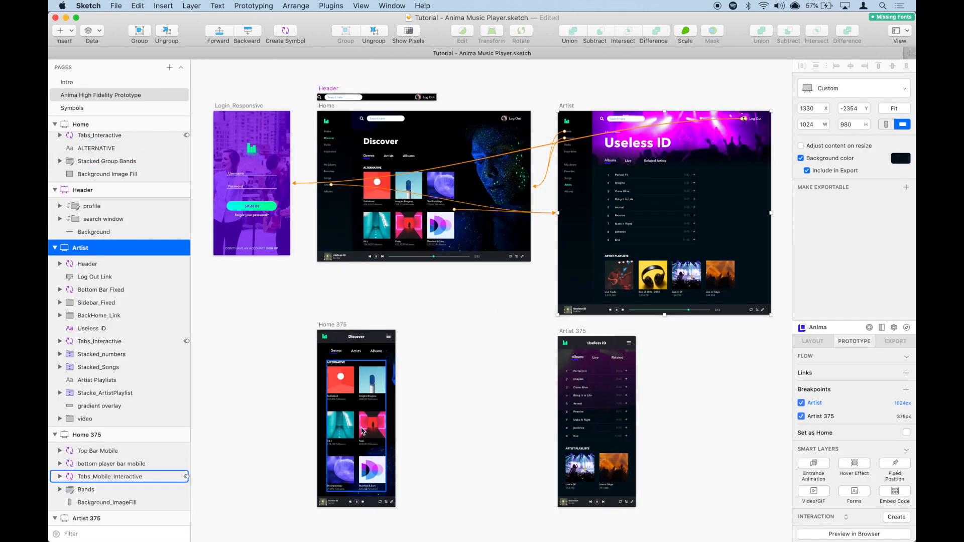